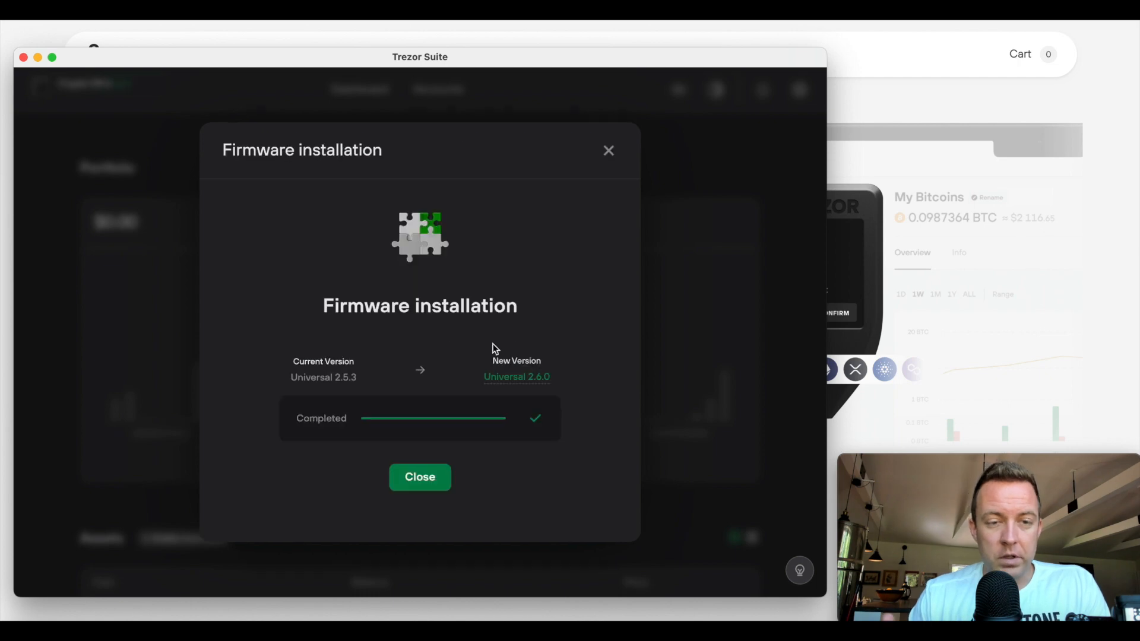
- Close the completed Universal 2.6.0 firmware installation dialog to reach the dashboard
left_click(419, 477)
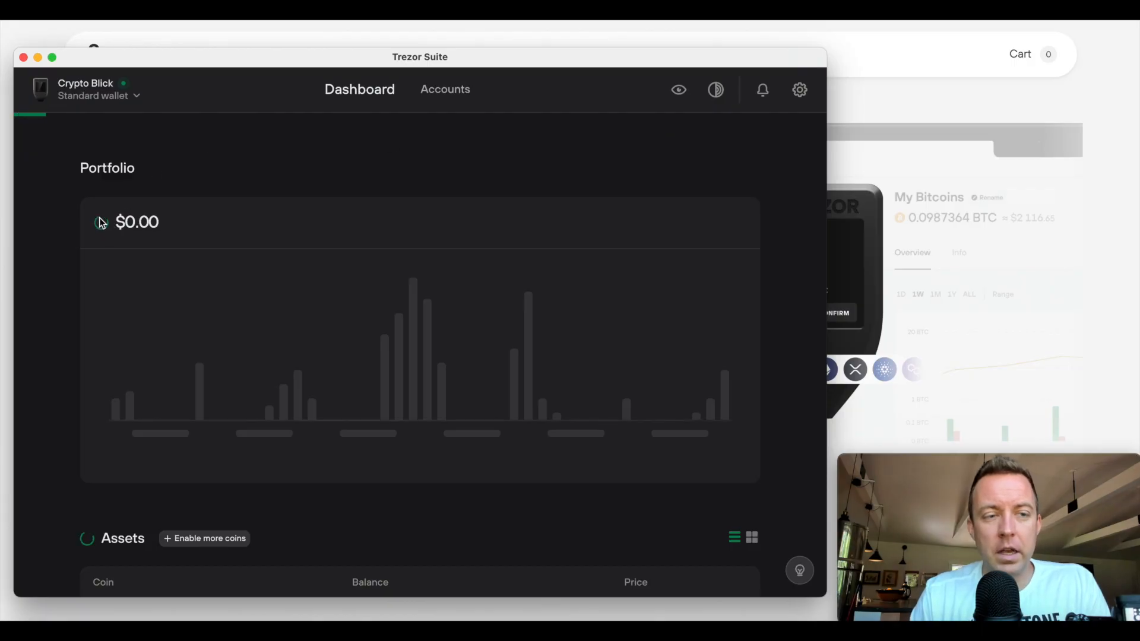
mouse_move(254, 169)
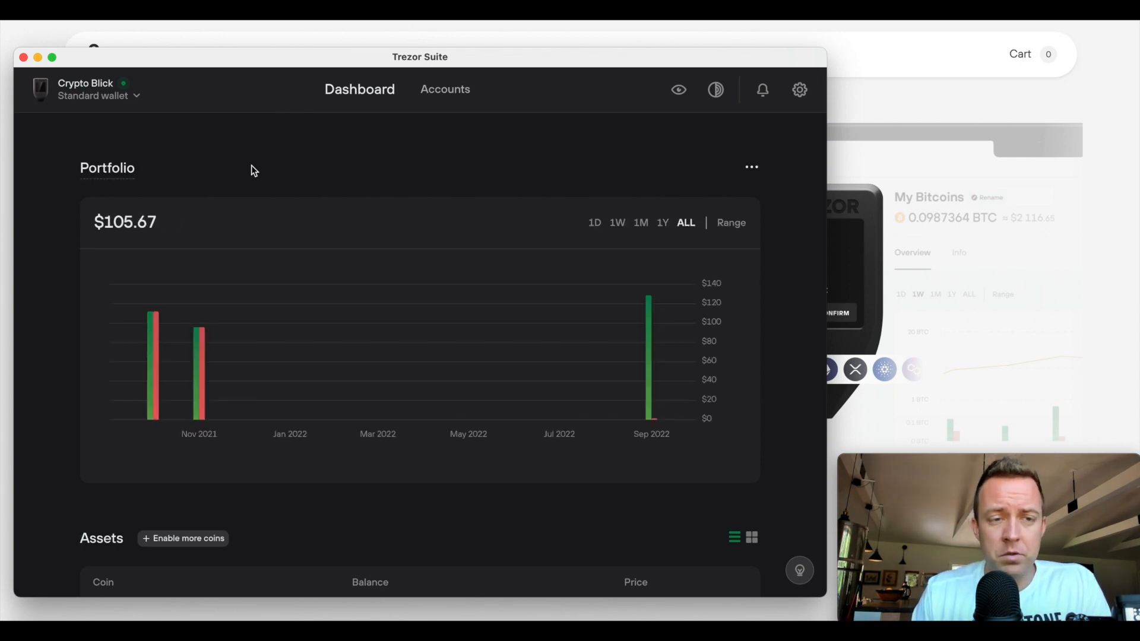
mouse_move(562, 154)
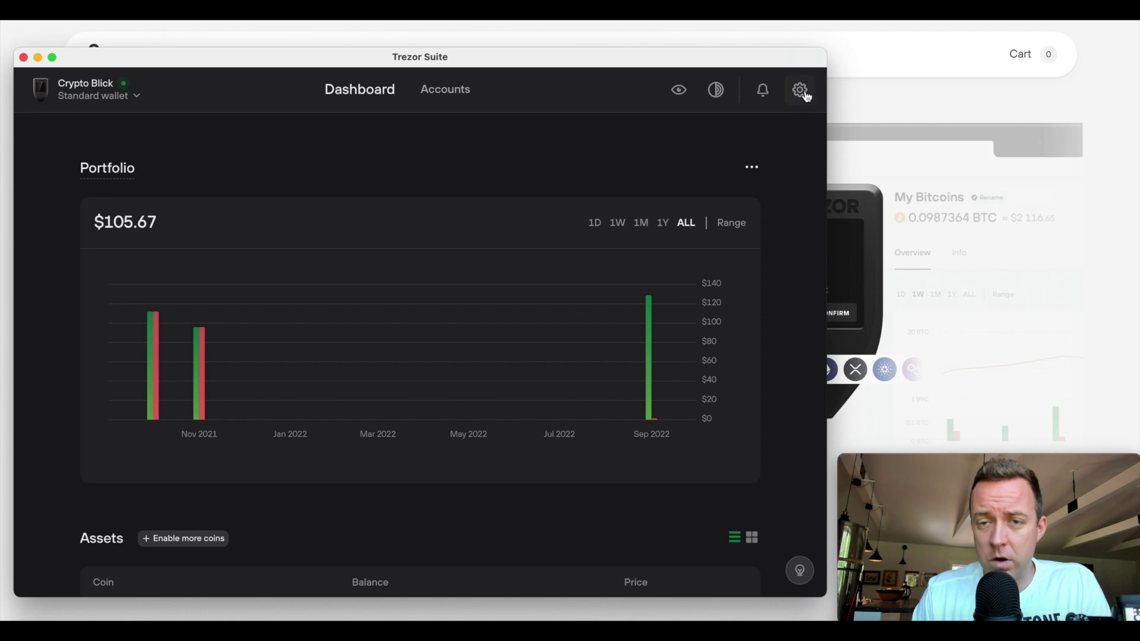
- Check for Suite updates in Application settings and confirm version 23.4.2 has none available
left_click(799, 89)
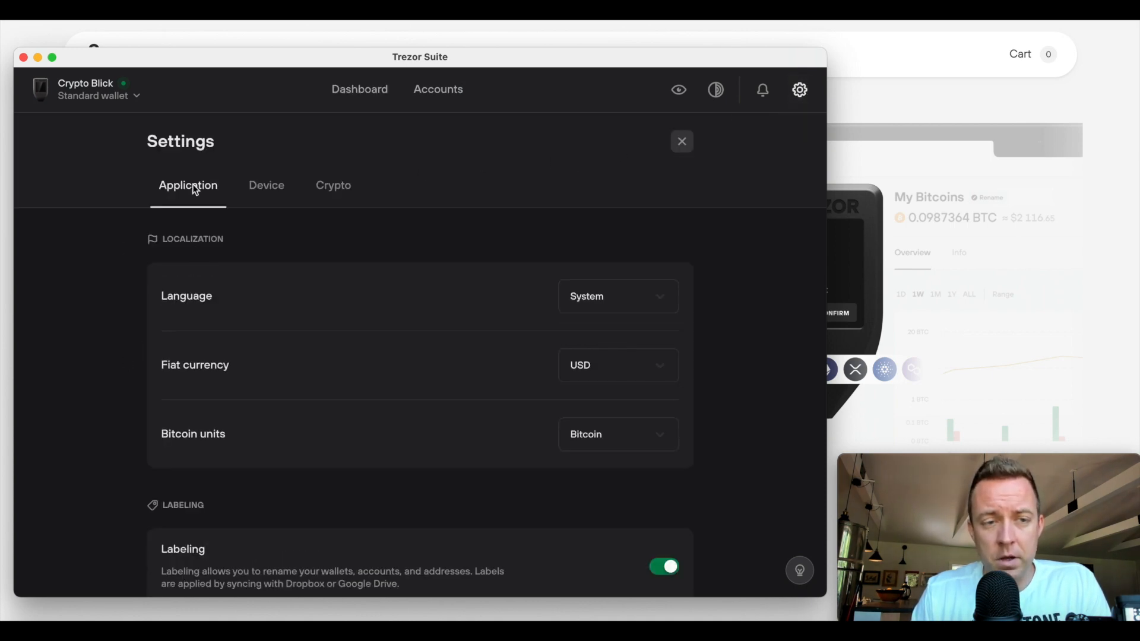
scroll("down", 3)
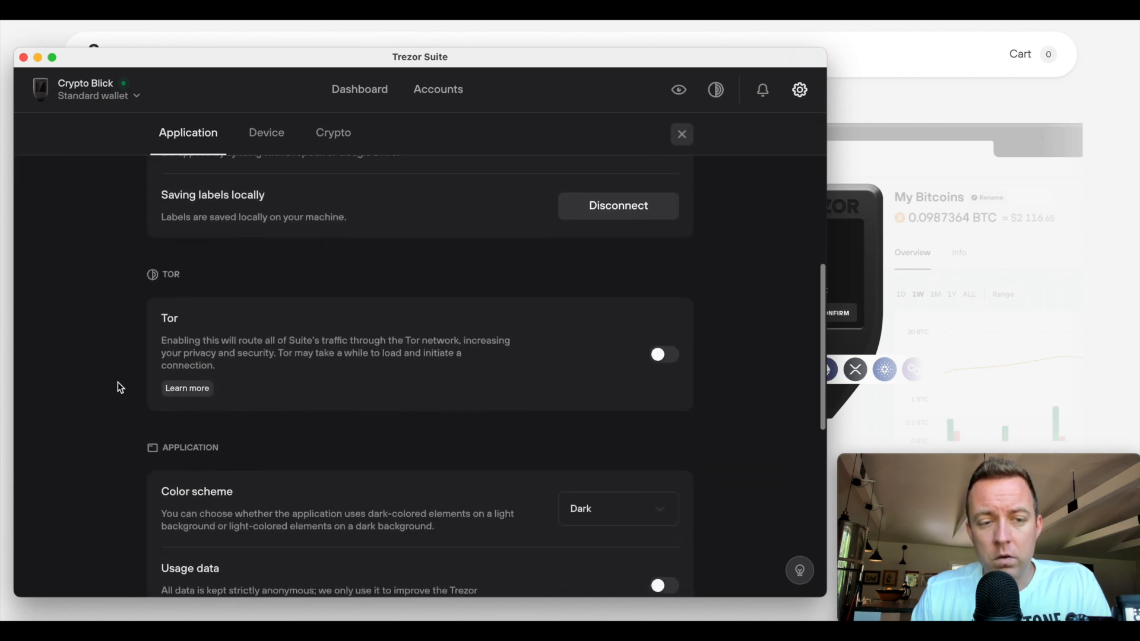
scroll("down", 3)
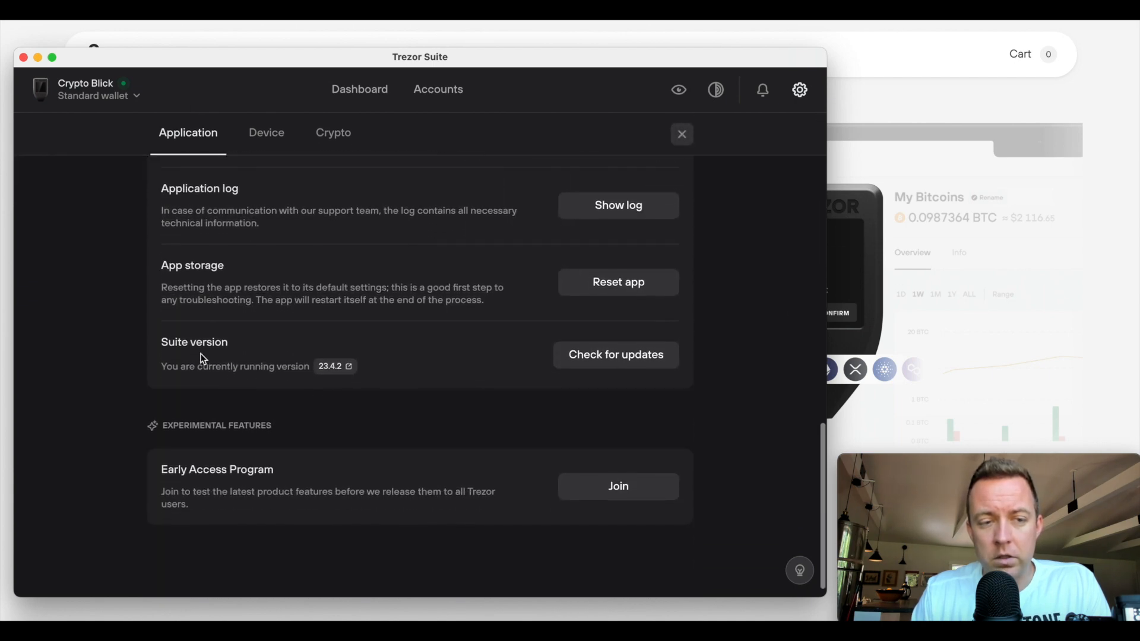
left_click(615, 355)
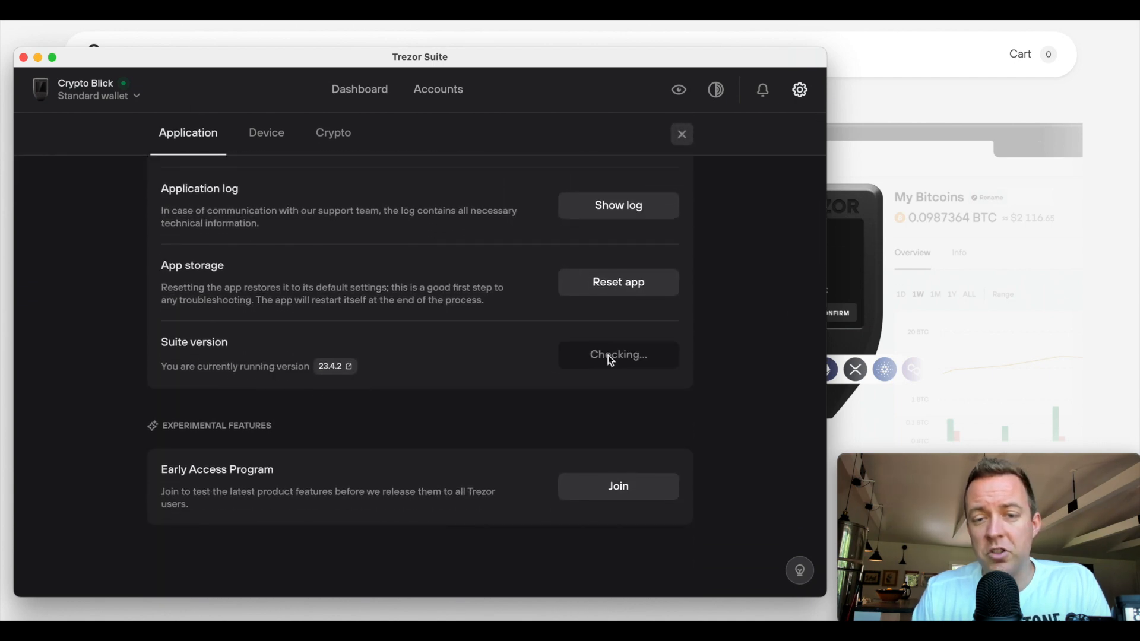
left_click(617, 354)
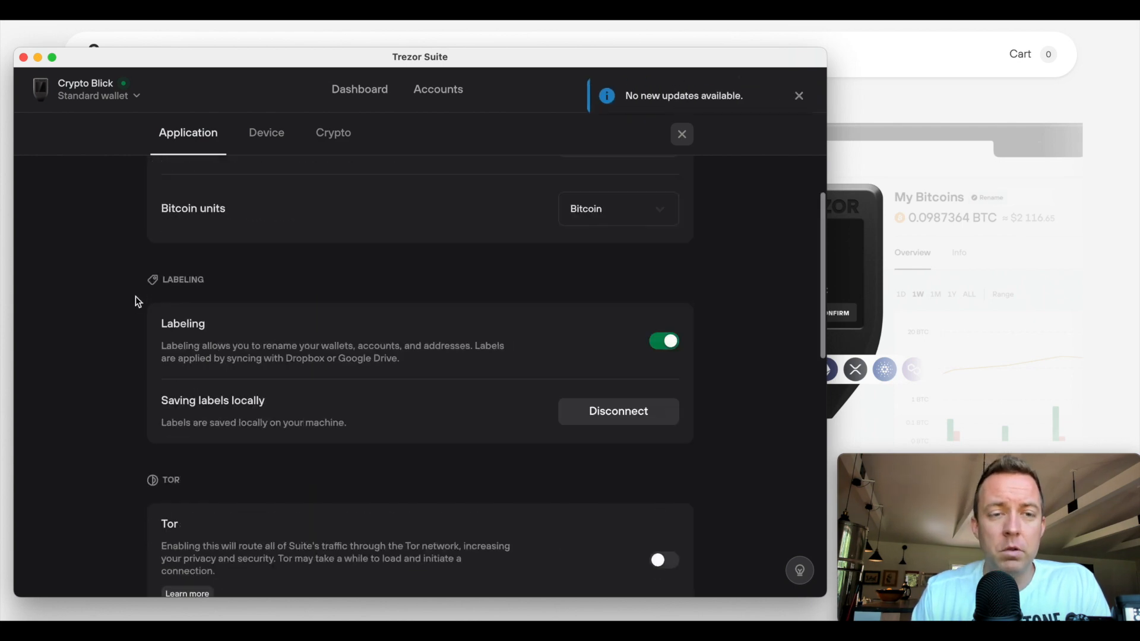
- Verify in Device settings that firmware 2.6.0 is up to date, declining reinstall, and return to the dashboard
left_click(266, 132)
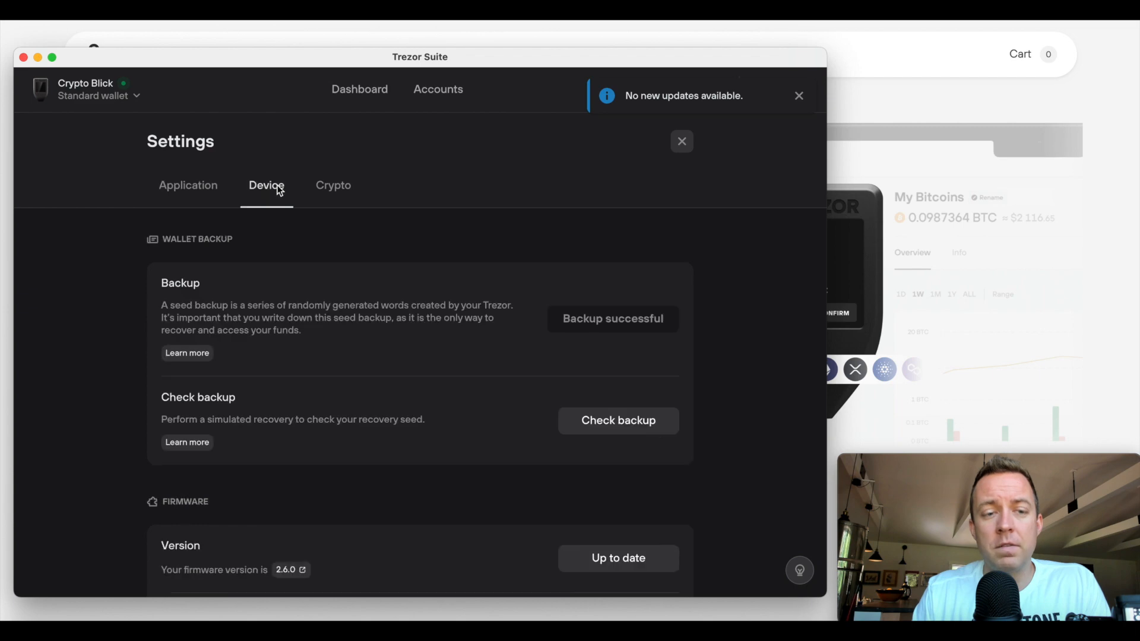
scroll("down", 3)
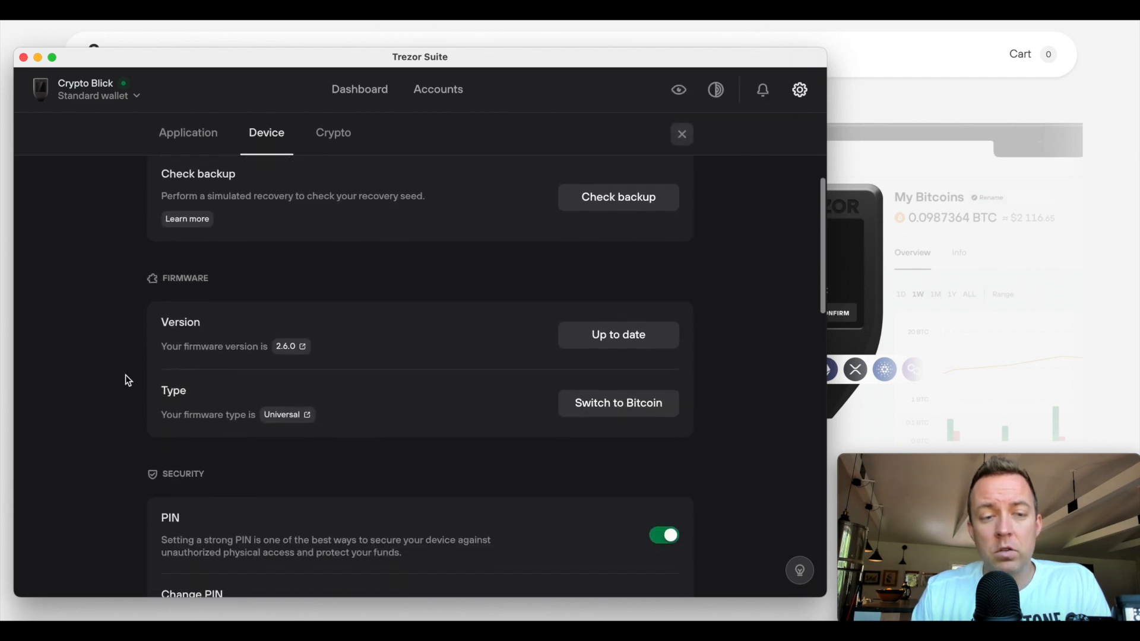
scroll("down", 3)
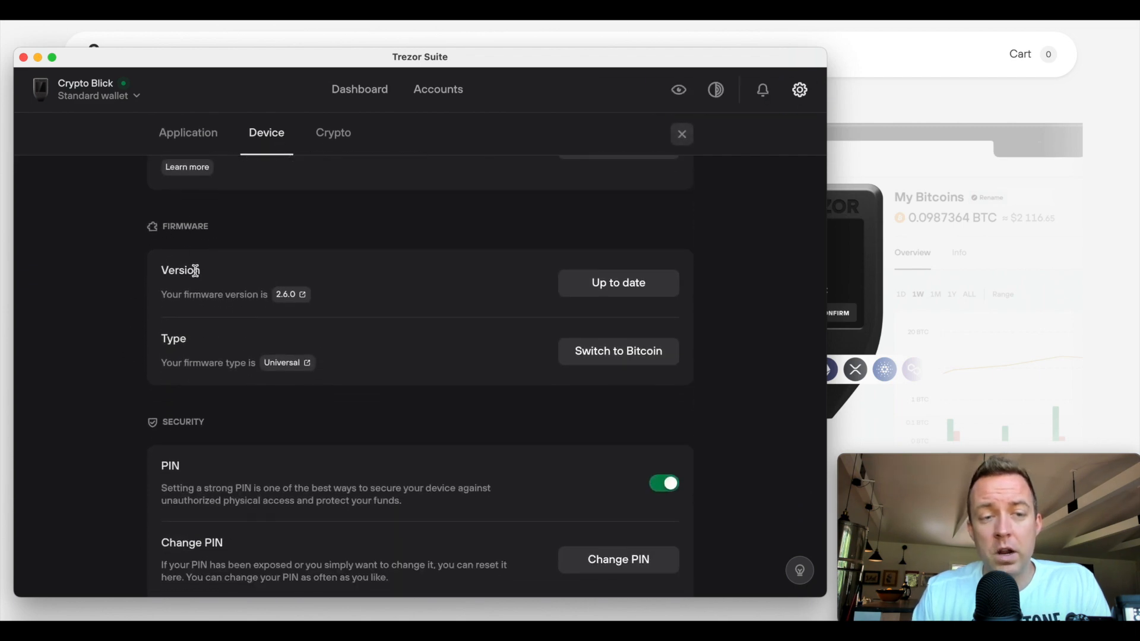
mouse_move(466, 298)
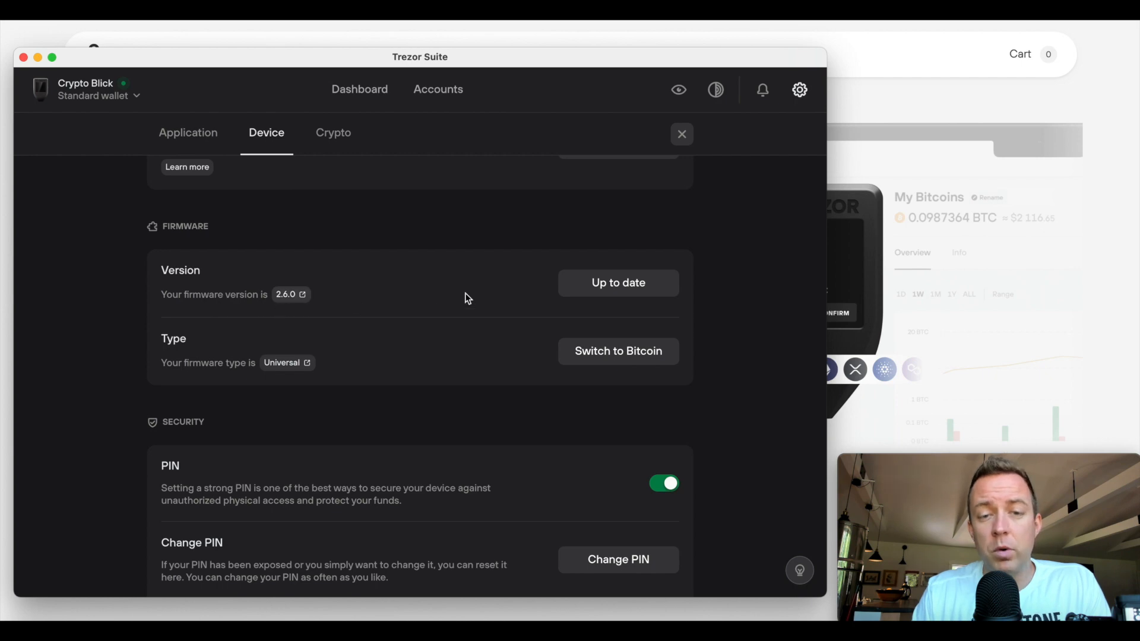
mouse_move(618, 283)
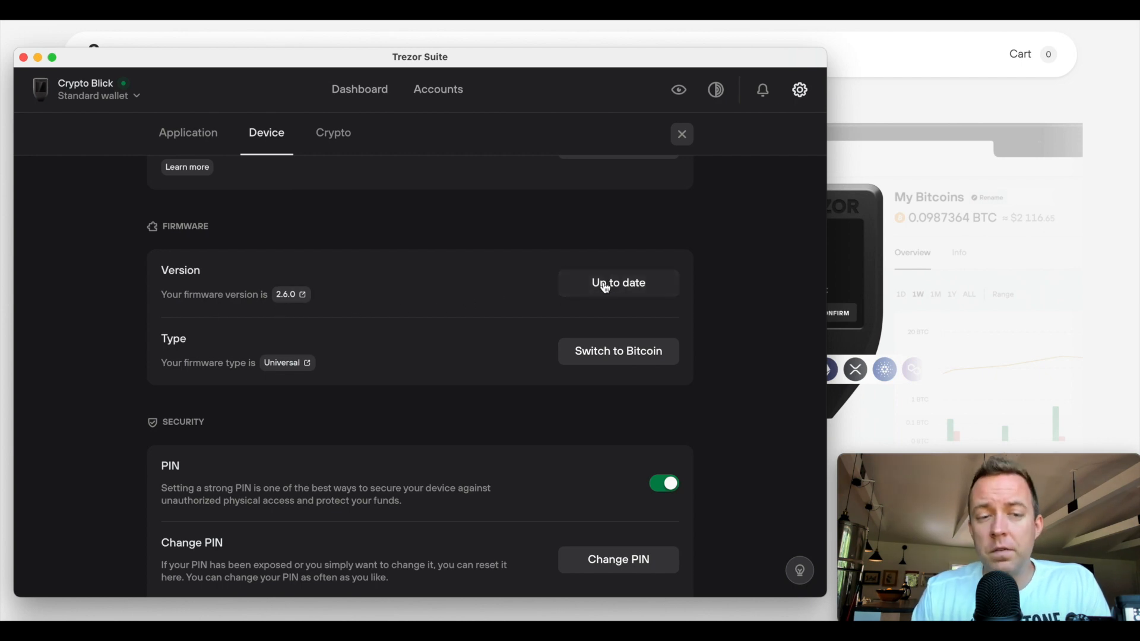
left_click(617, 283)
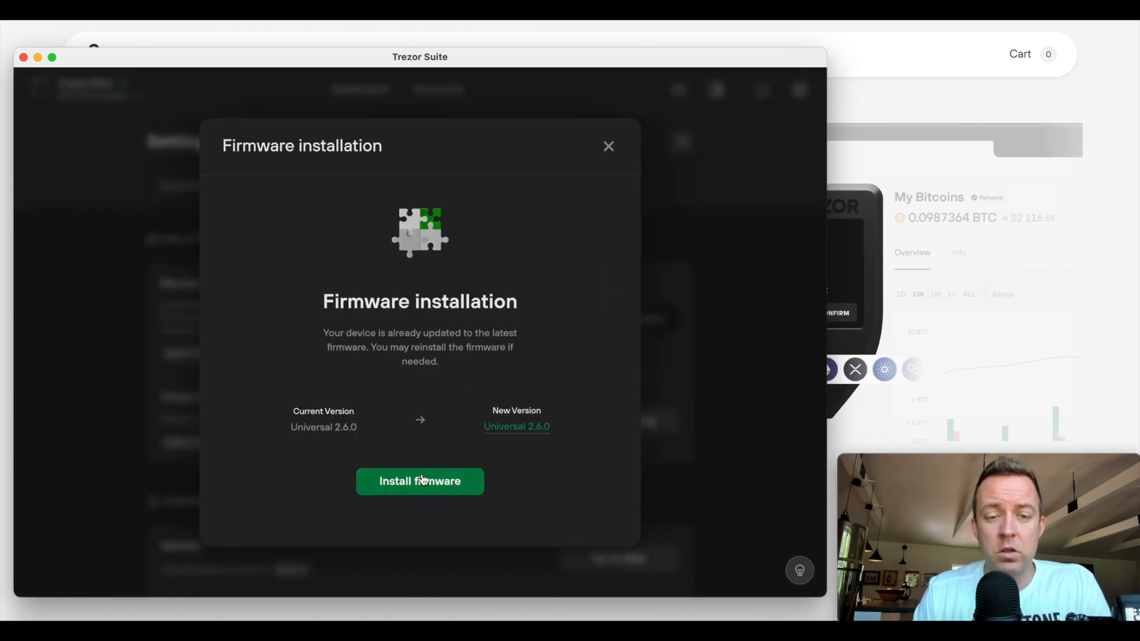
left_click(607, 146)
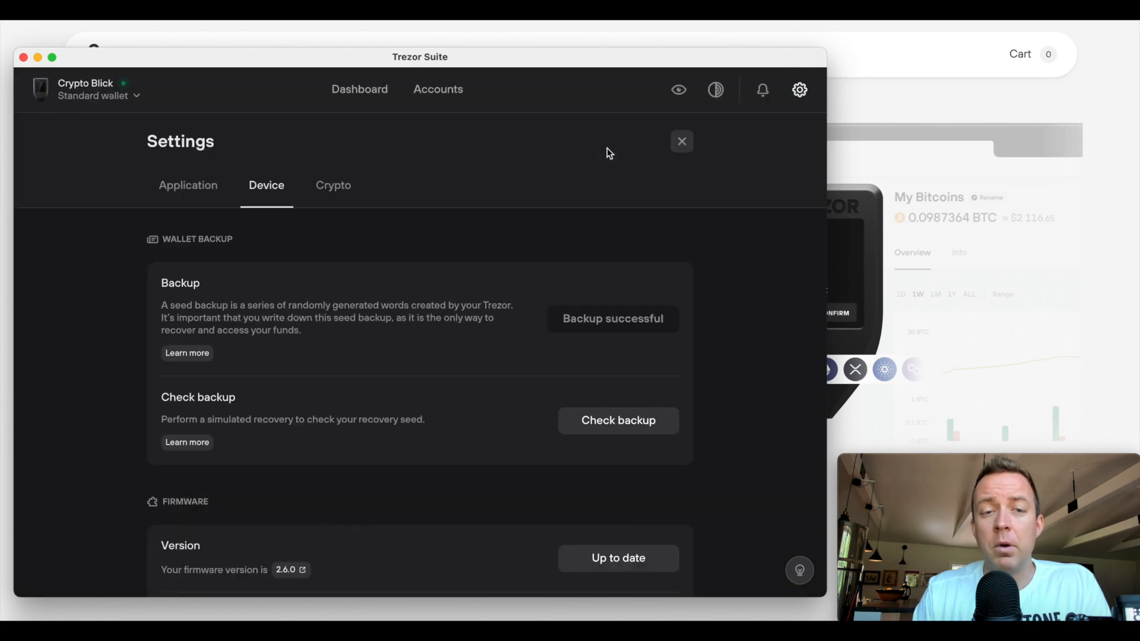
left_click(682, 141)
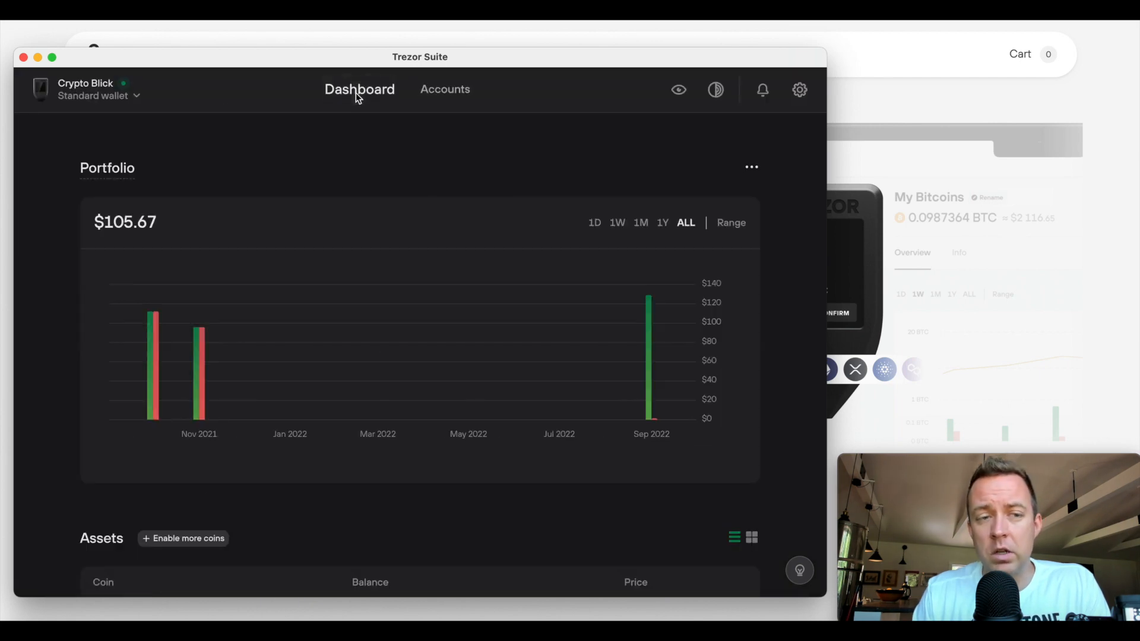
- Start adding a new account from Accounts and expand the list of additional activatable coins
left_click(438, 89)
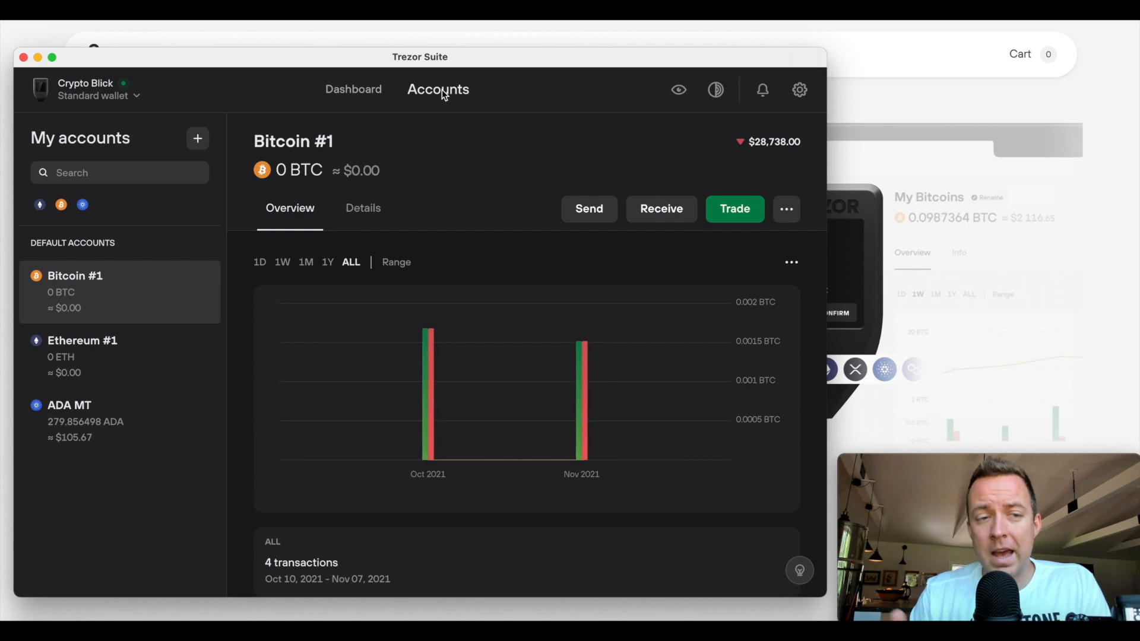
mouse_move(163, 388)
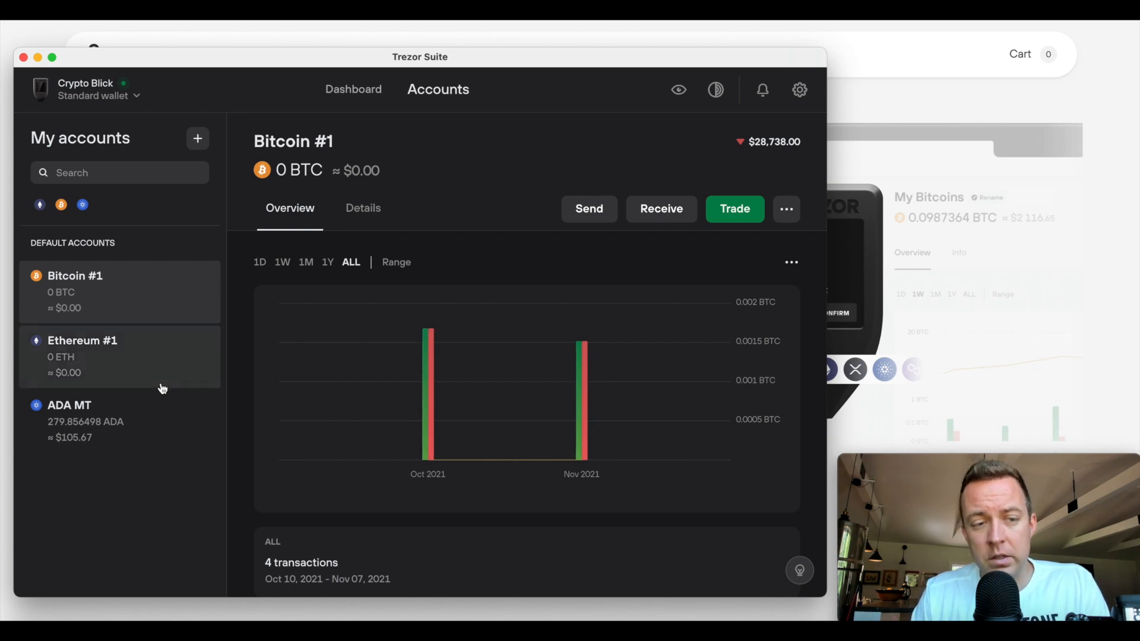
mouse_move(198, 137)
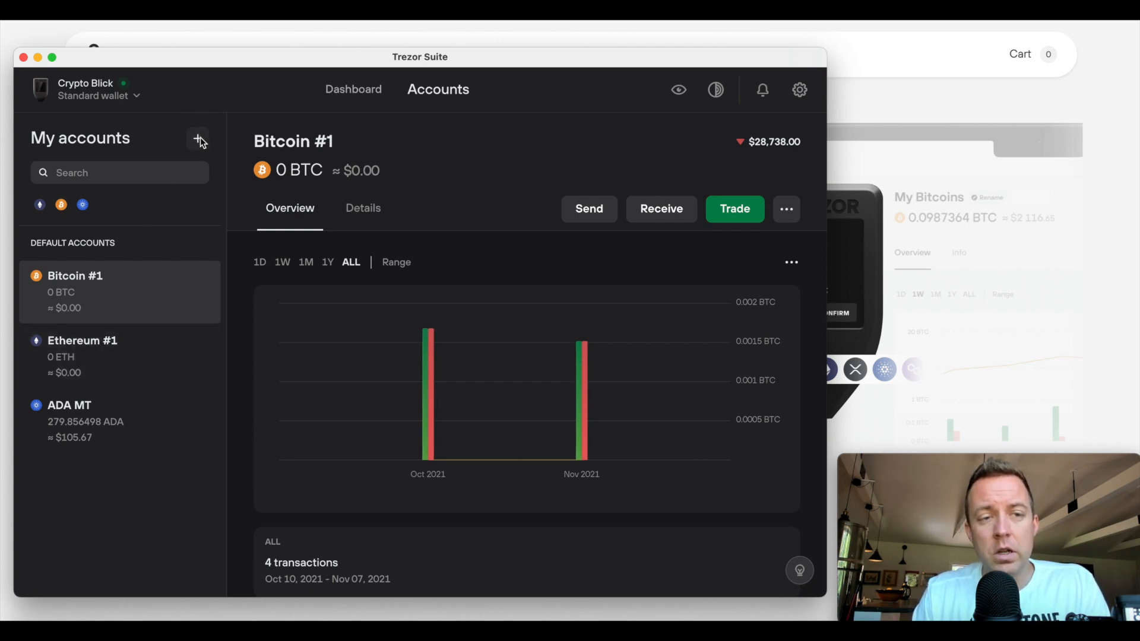
left_click(198, 139)
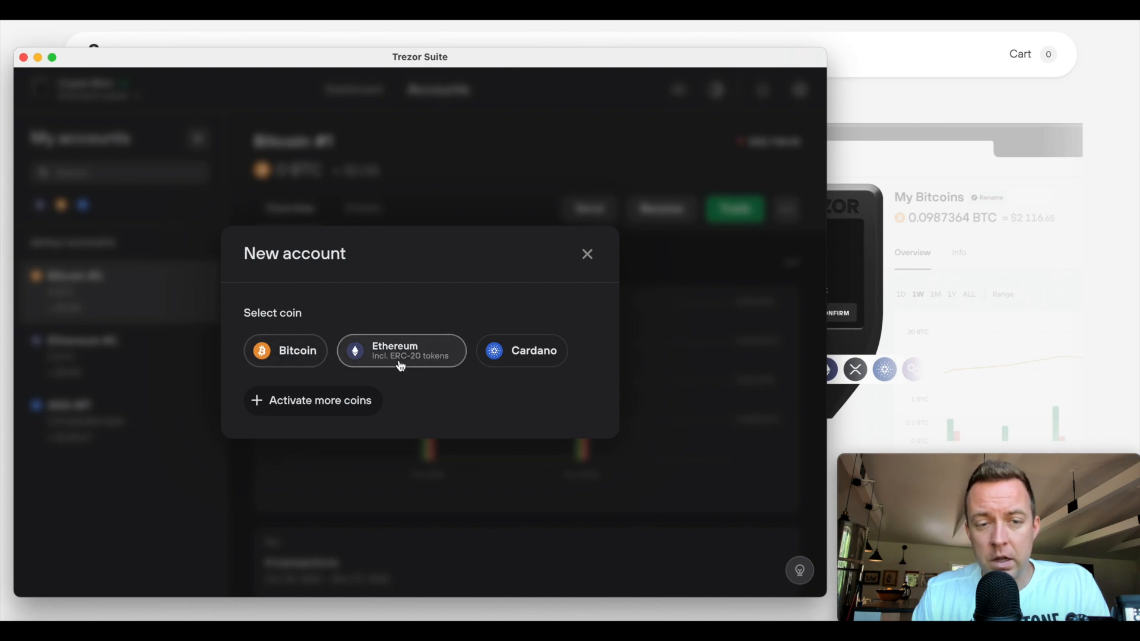
left_click(312, 400)
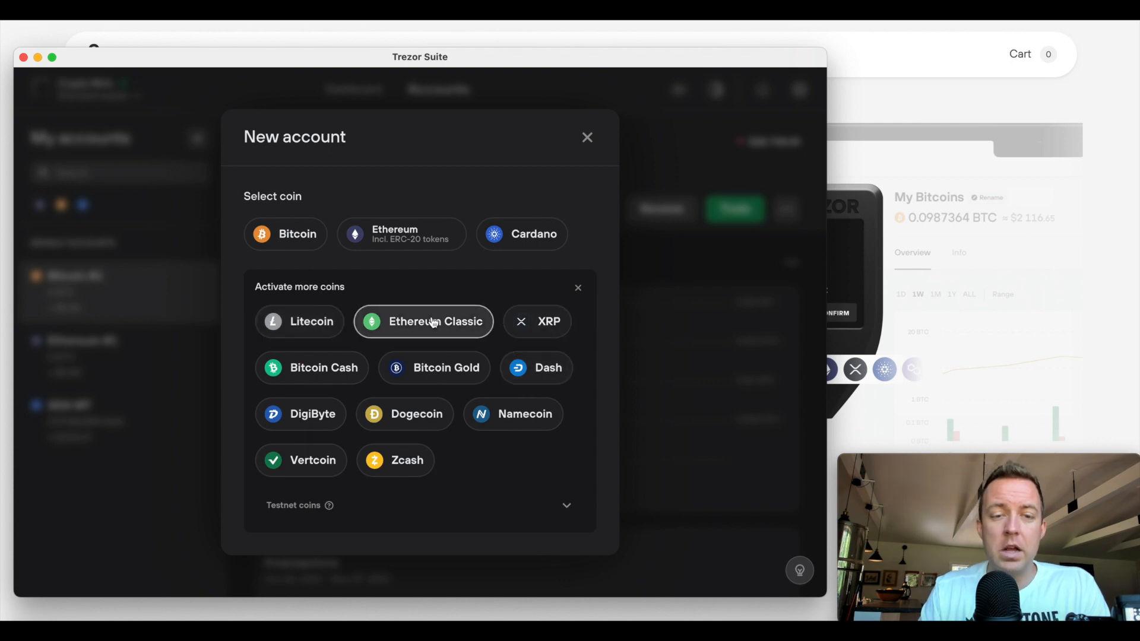
mouse_move(590, 156)
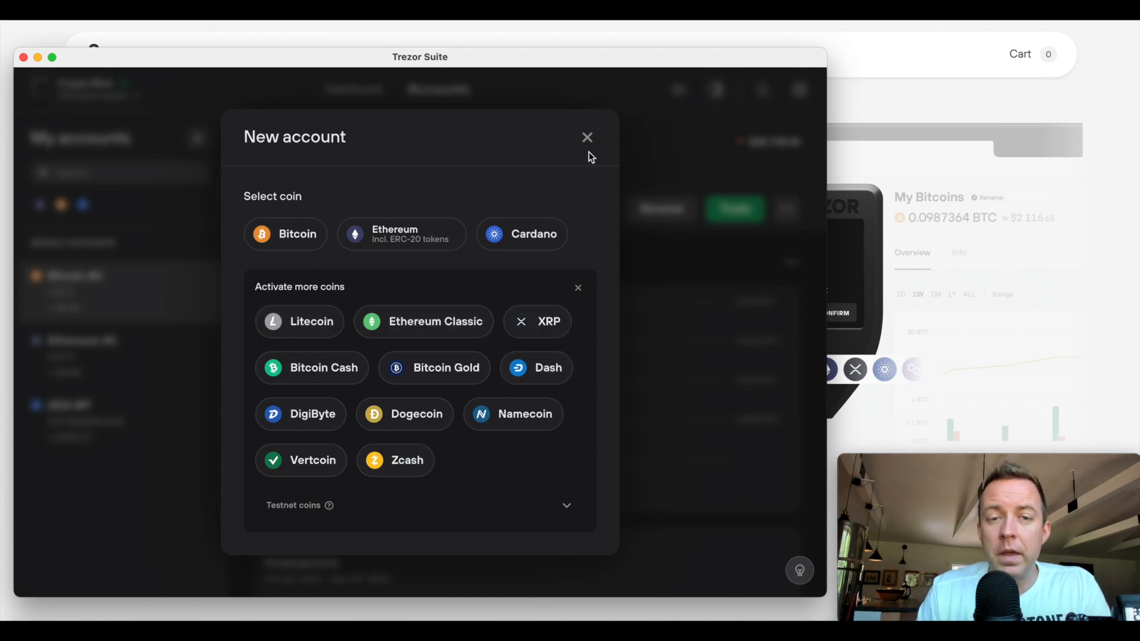